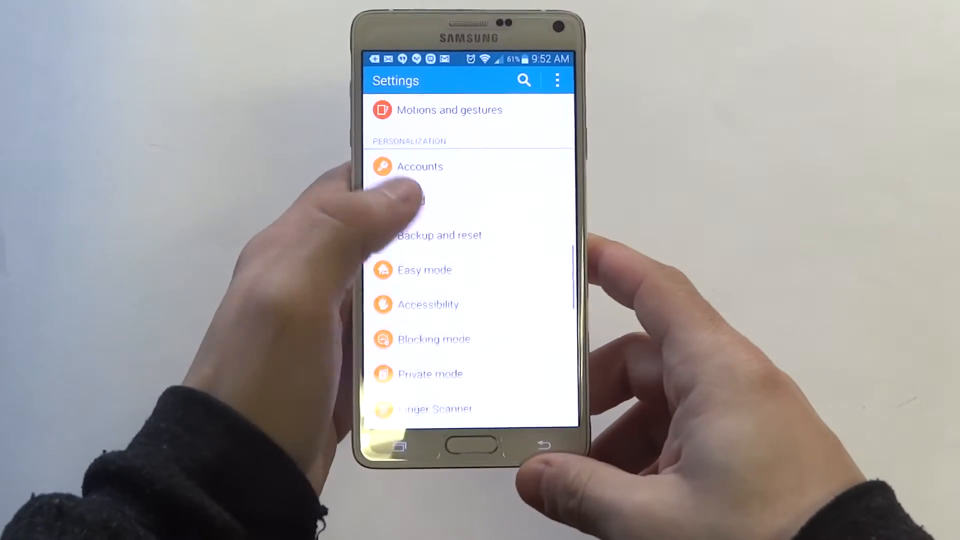
- Open Sound from the Device section and scroll down to the touch sound and haptic feedback options
{"action": "scroll", "scroll_direction": "down", "scroll_amount": 3}
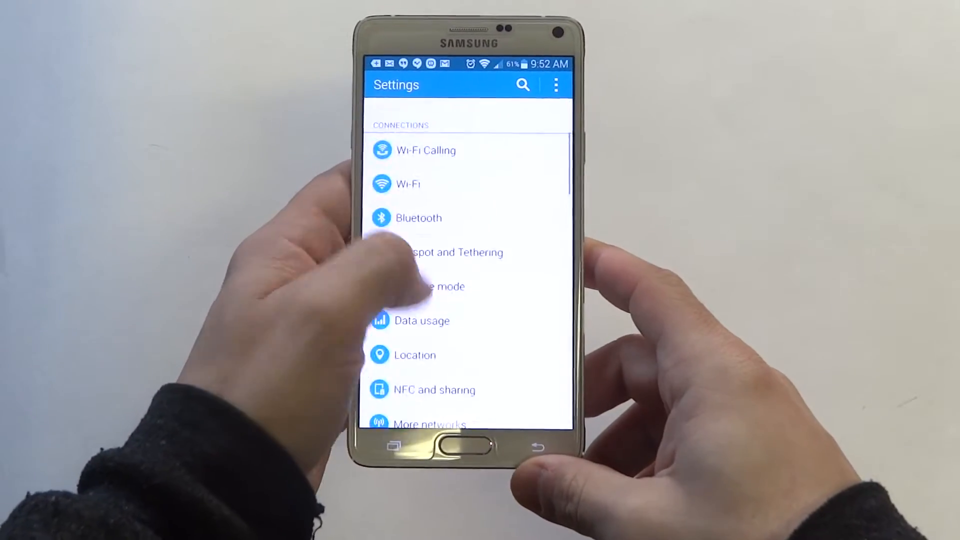
{"action": "scroll", "scroll_direction": "down", "scroll_amount": 3}
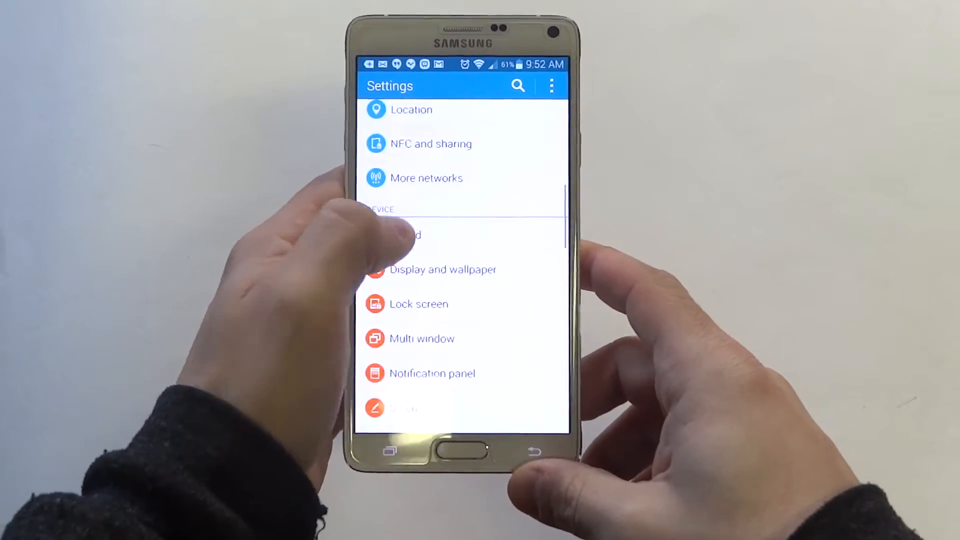
{"action": "left_click", "coordinate": [405, 235]}
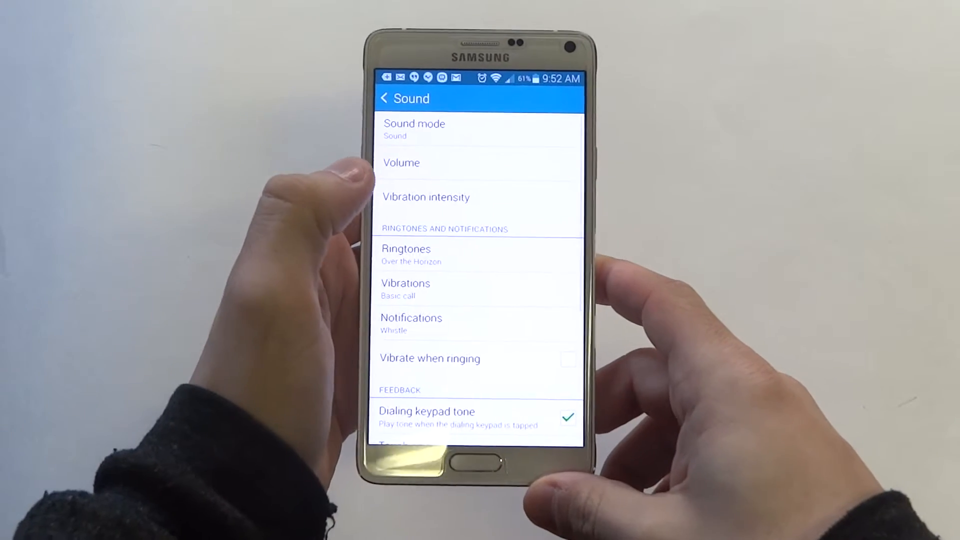
{"action": "scroll", "scroll_direction": "down", "scroll_amount": 3}
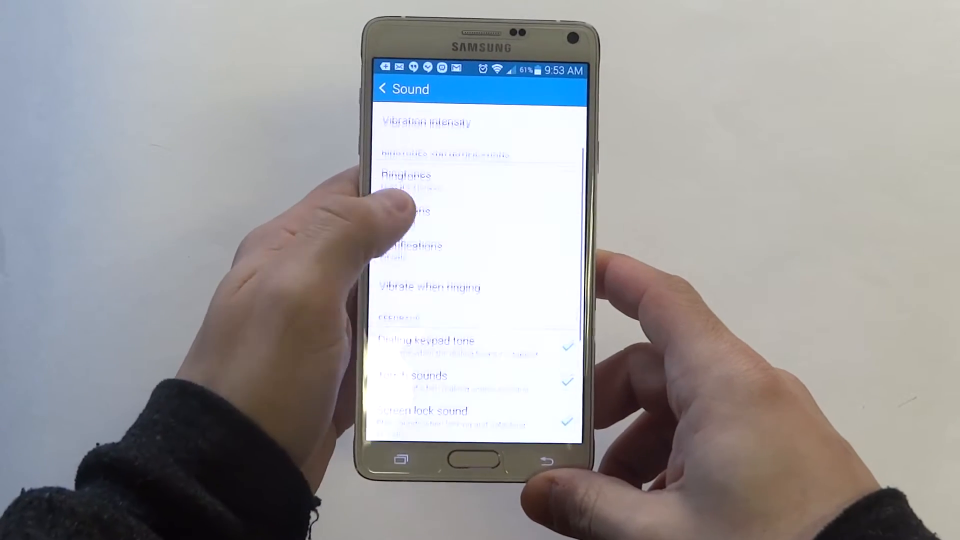
{"action": "scroll", "scroll_direction": "down", "scroll_amount": 3}
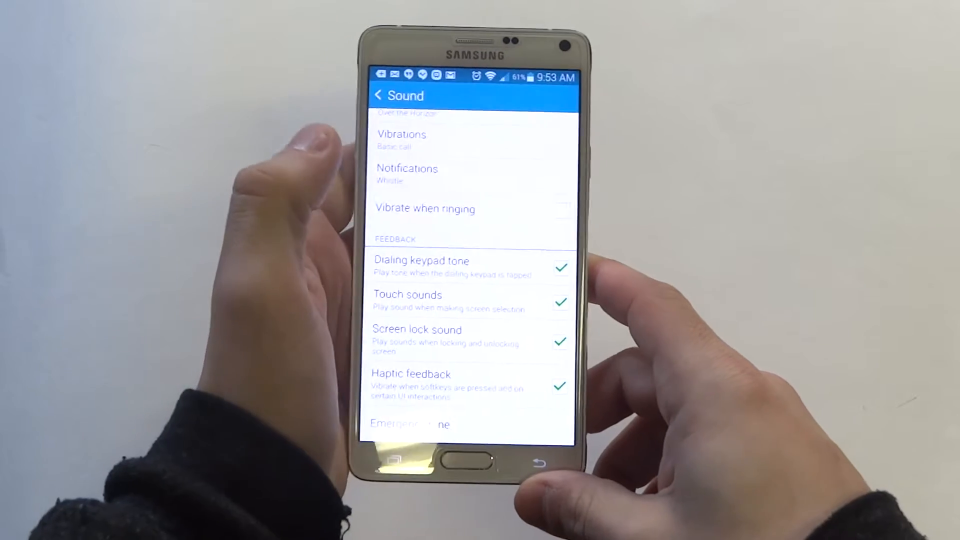
{"action": "left_click", "coordinate": [407, 173]}
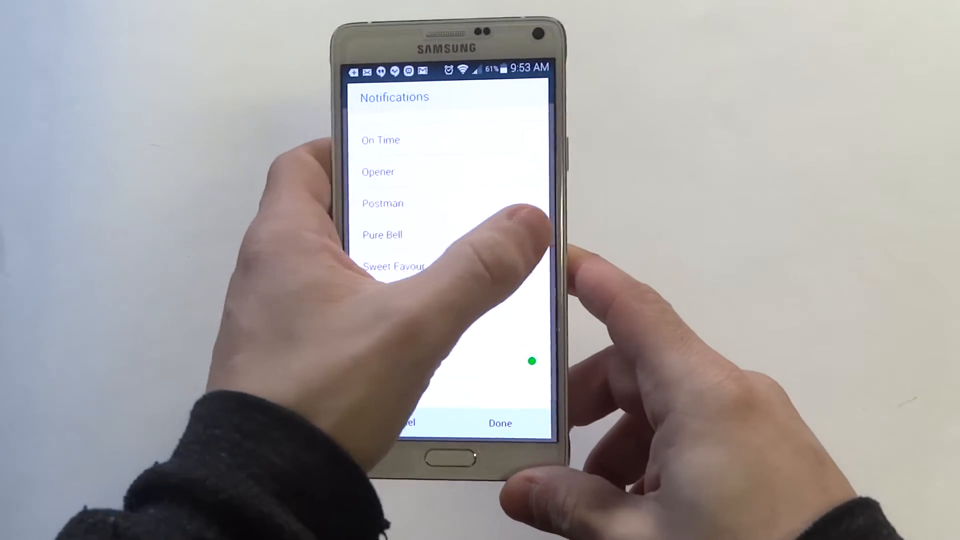
{"action": "scroll", "scroll_direction": "up", "scroll_amount": 3}
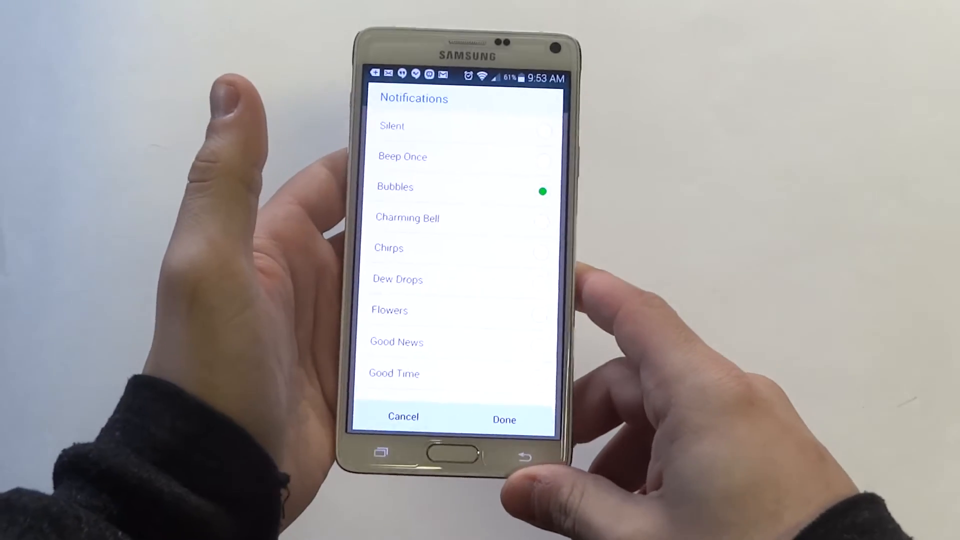
{"action": "scroll", "scroll_direction": "up", "scroll_amount": 3}
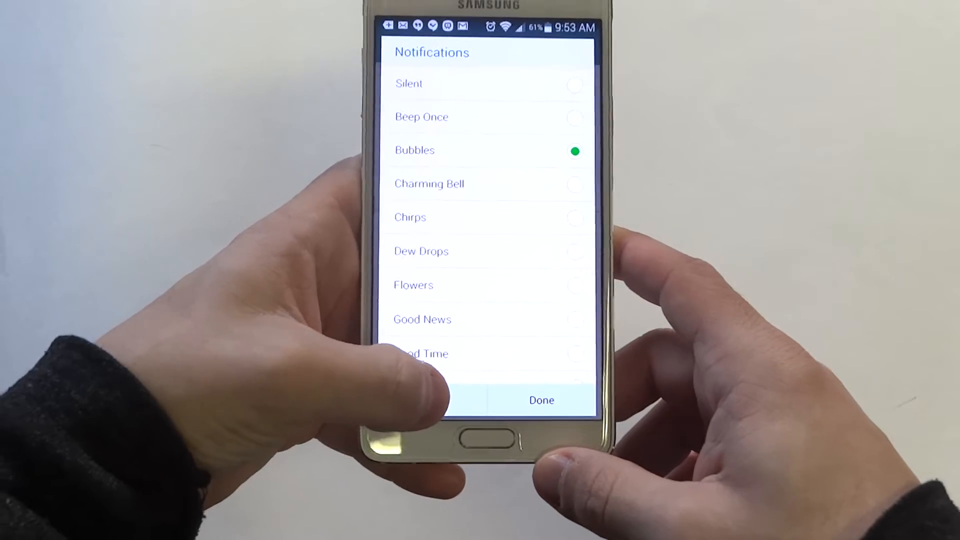
{"action": "left_click", "coordinate": [541, 401]}
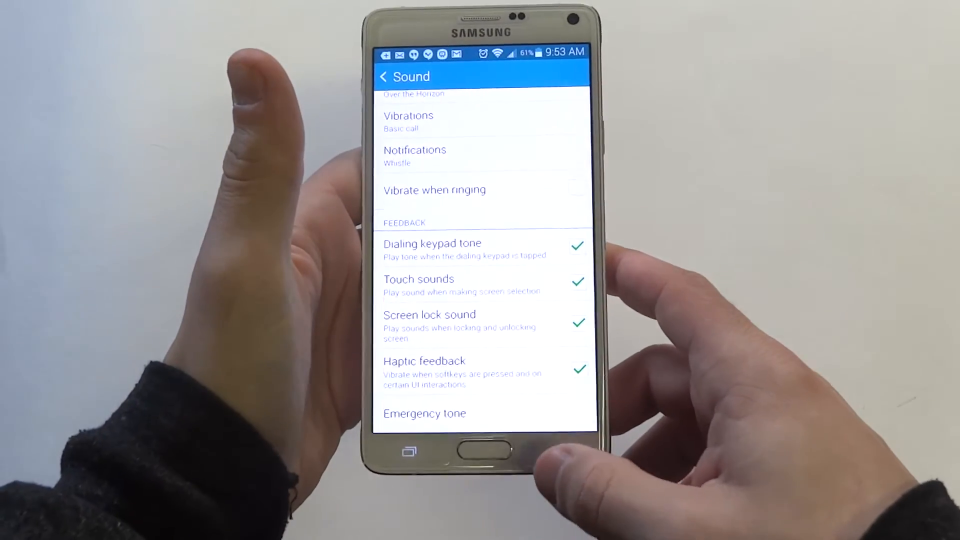